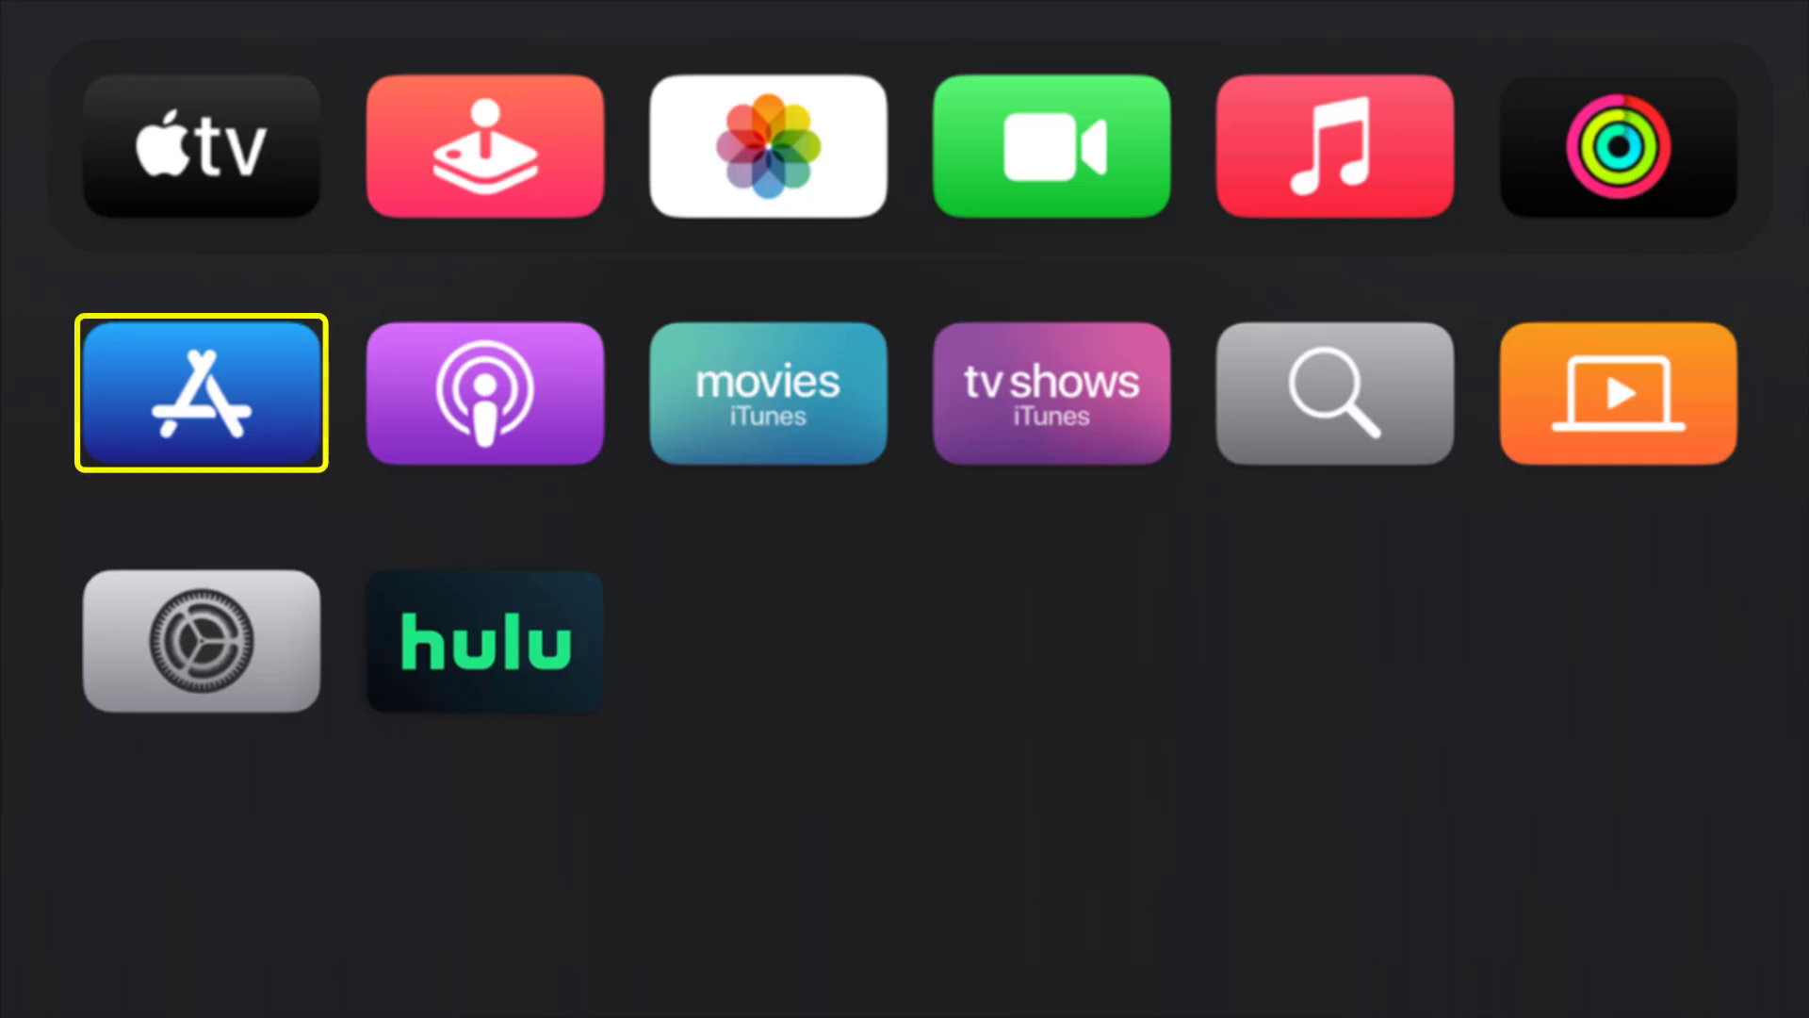
Launch the App Store from the Home Screen, landing on its Discover page
click(199, 394)
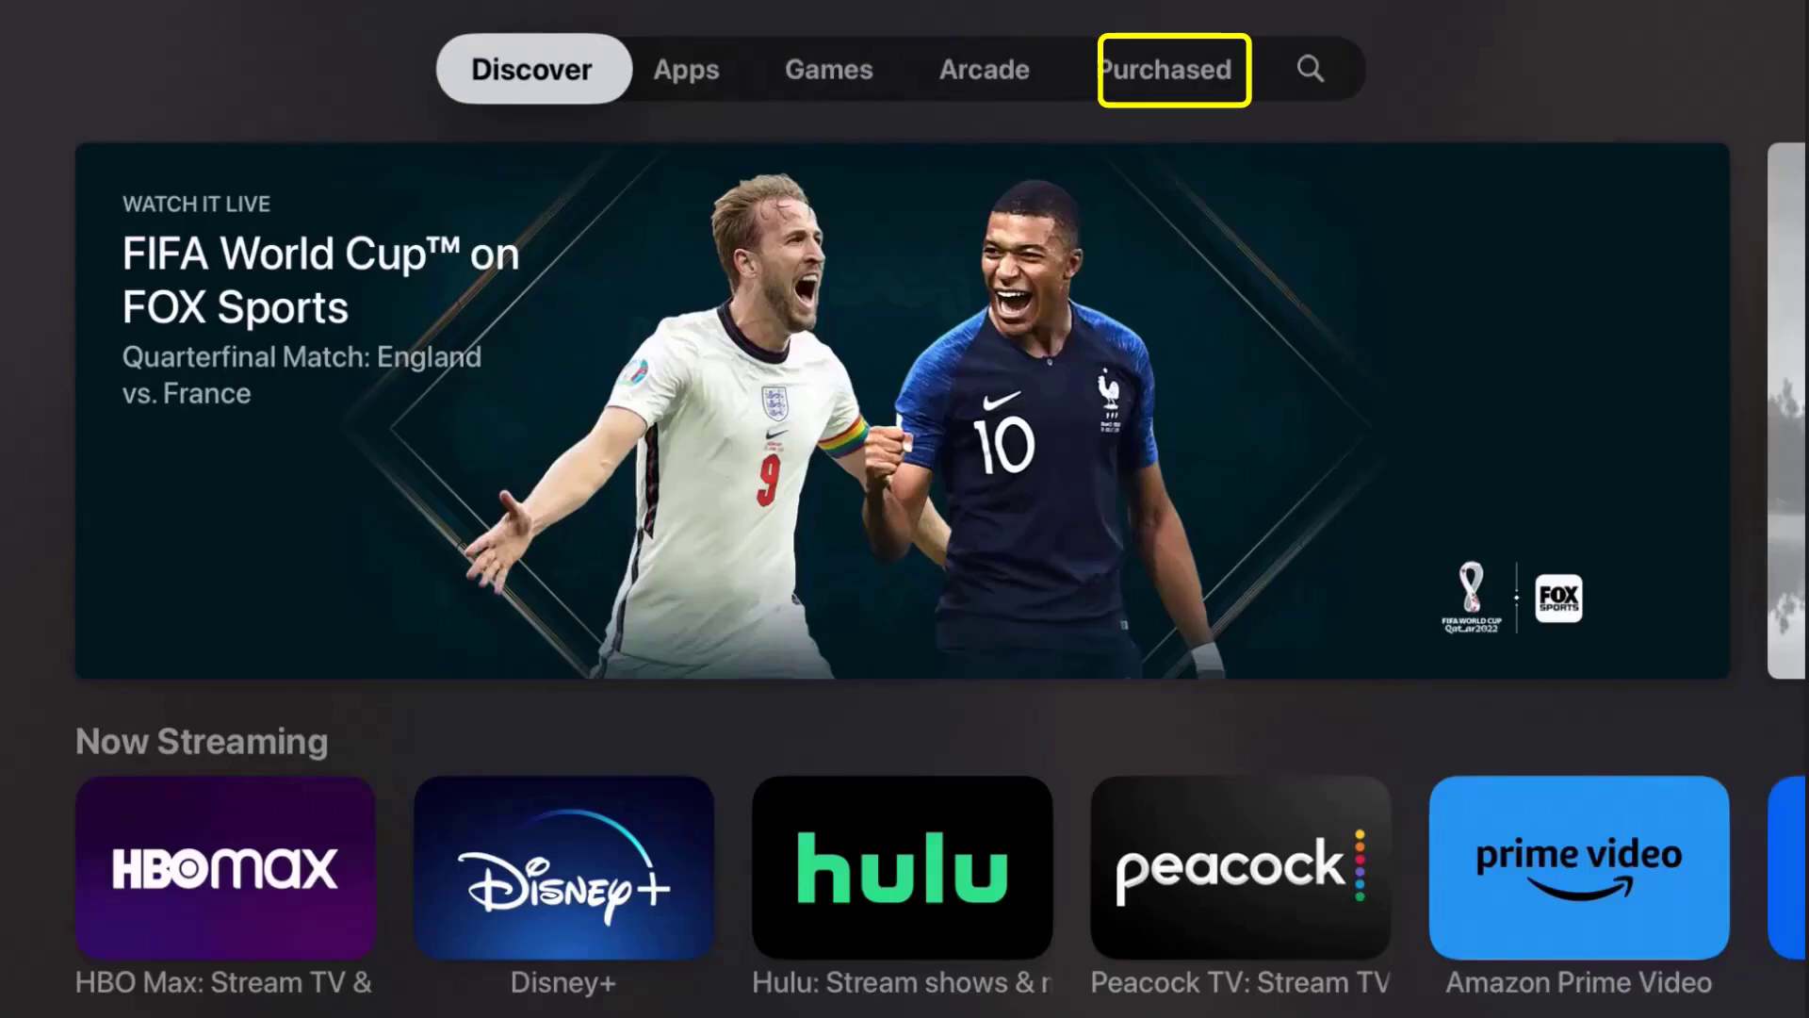
Search for 'hulu', update the Hulu app from its store page, and return Home
click(1312, 71)
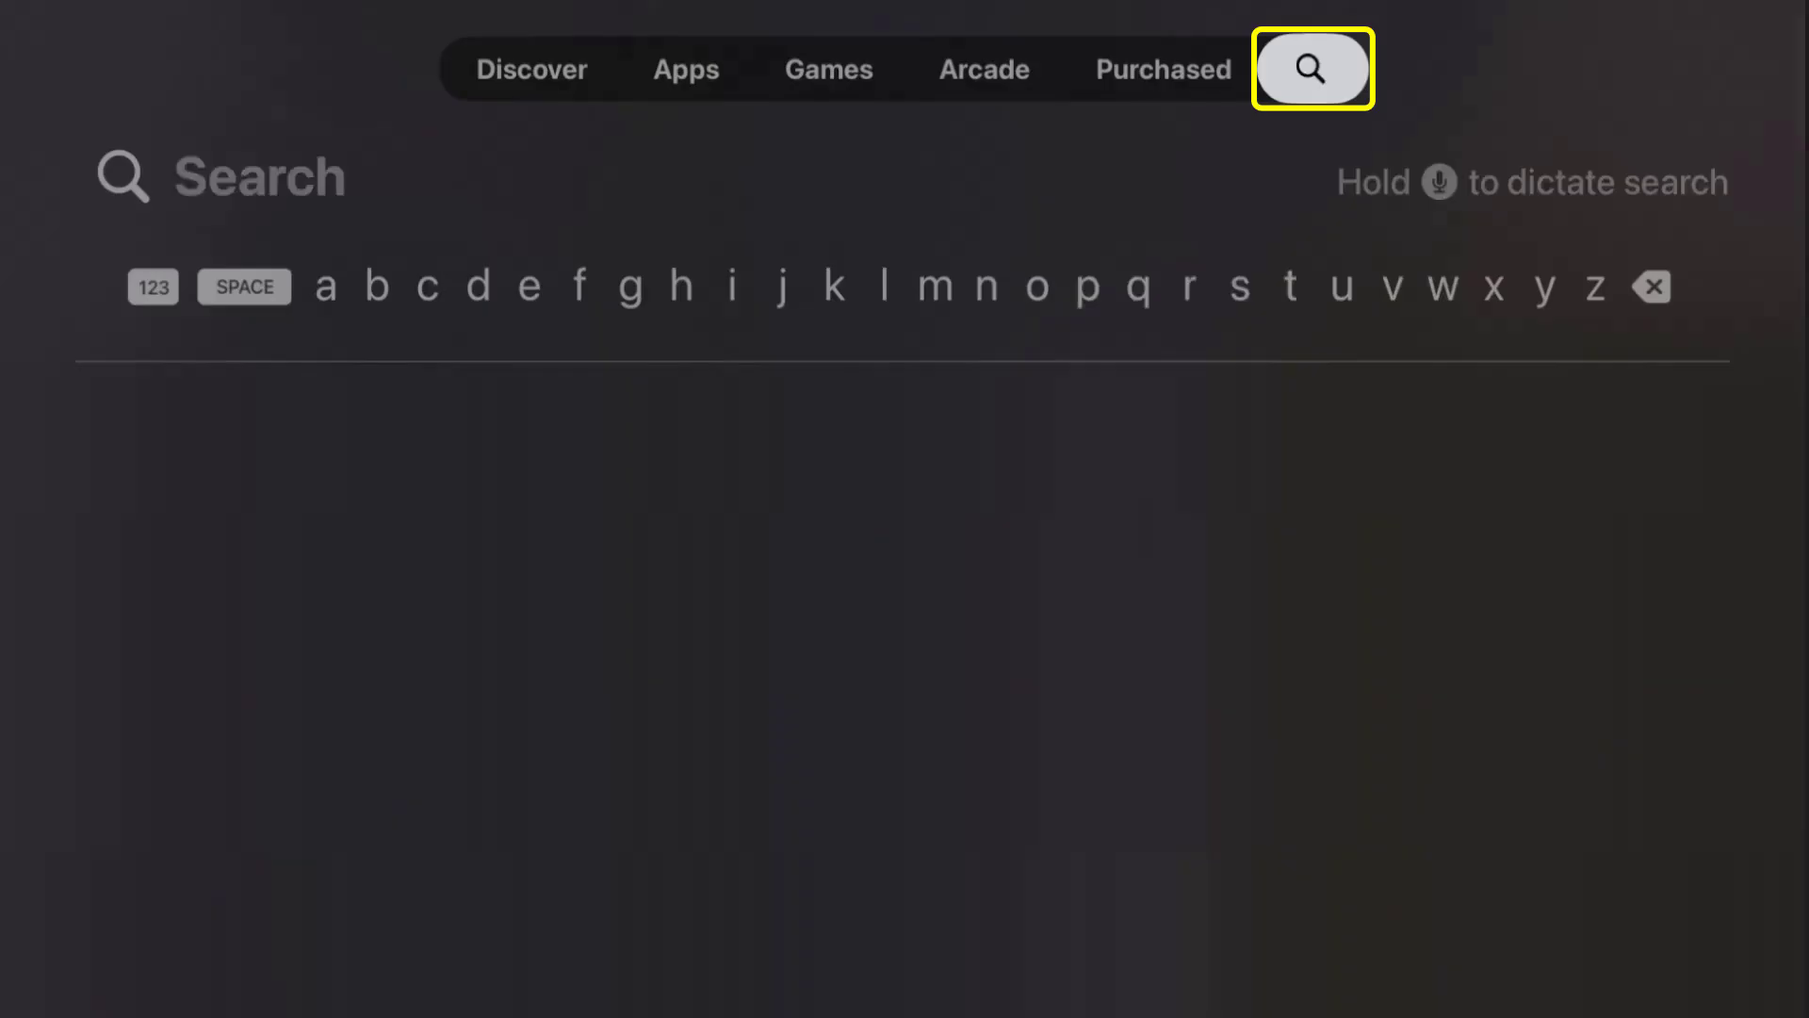
text(hulu)
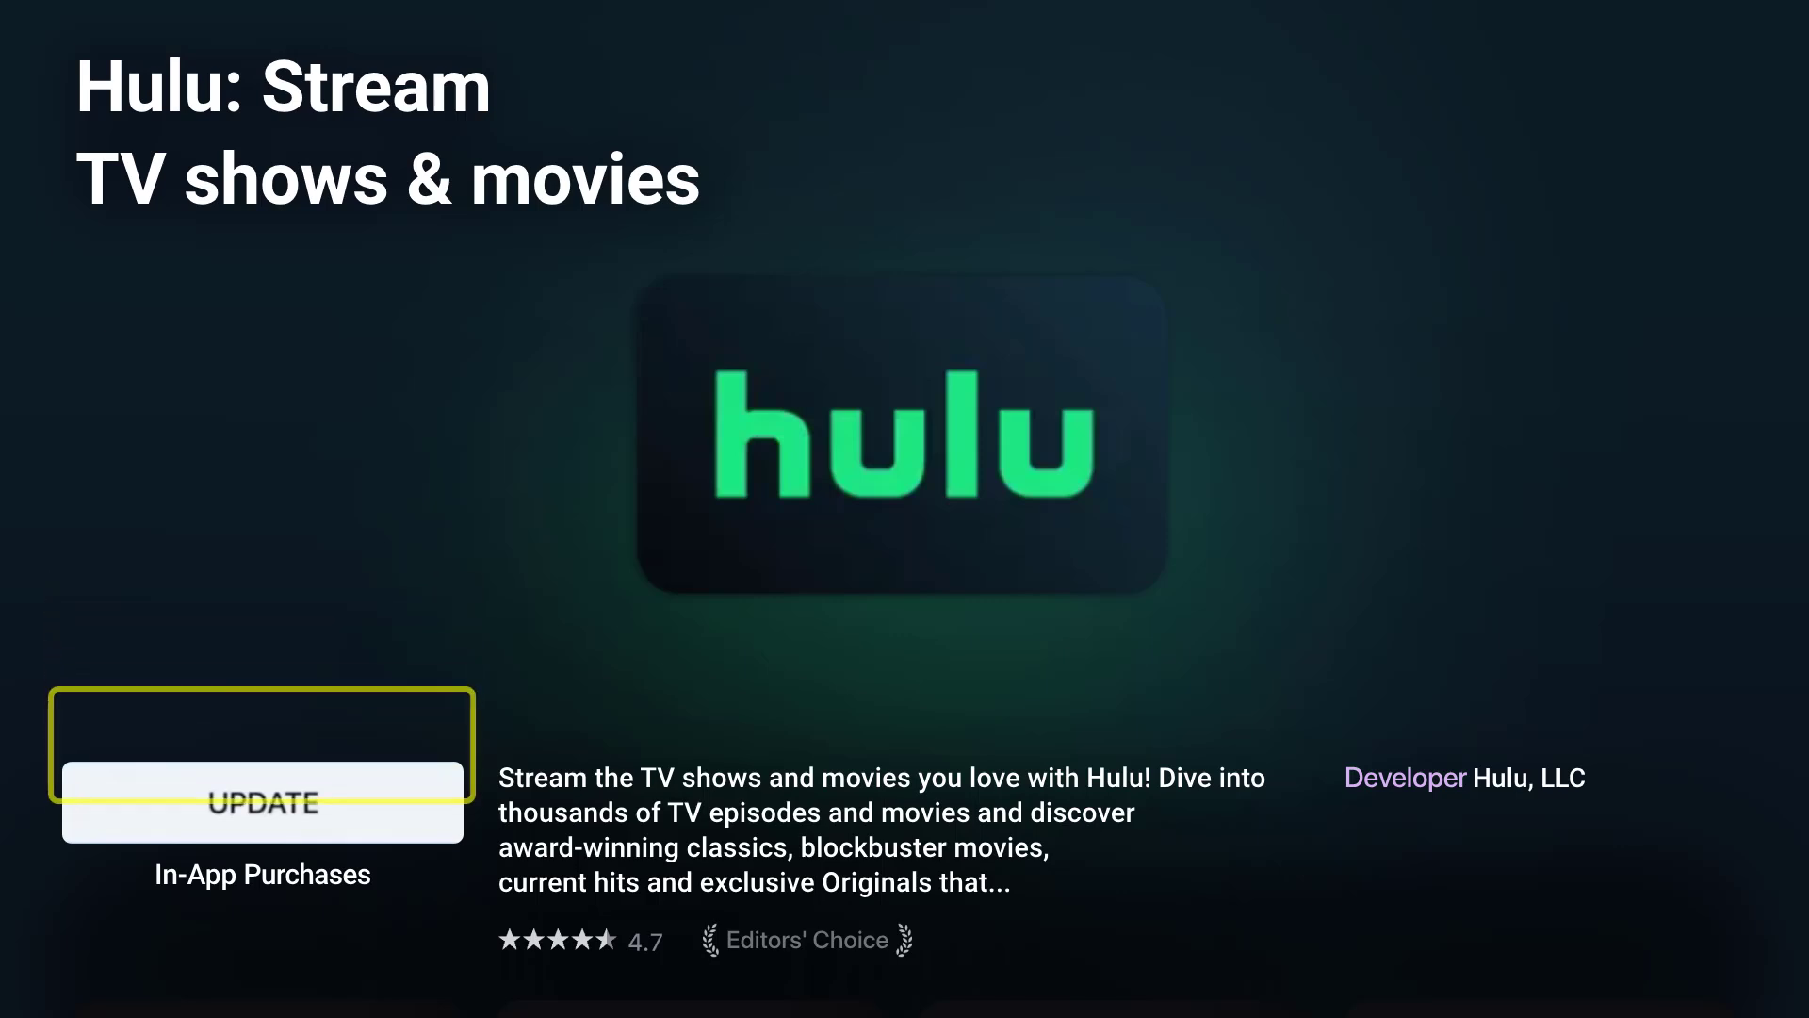
click(262, 803)
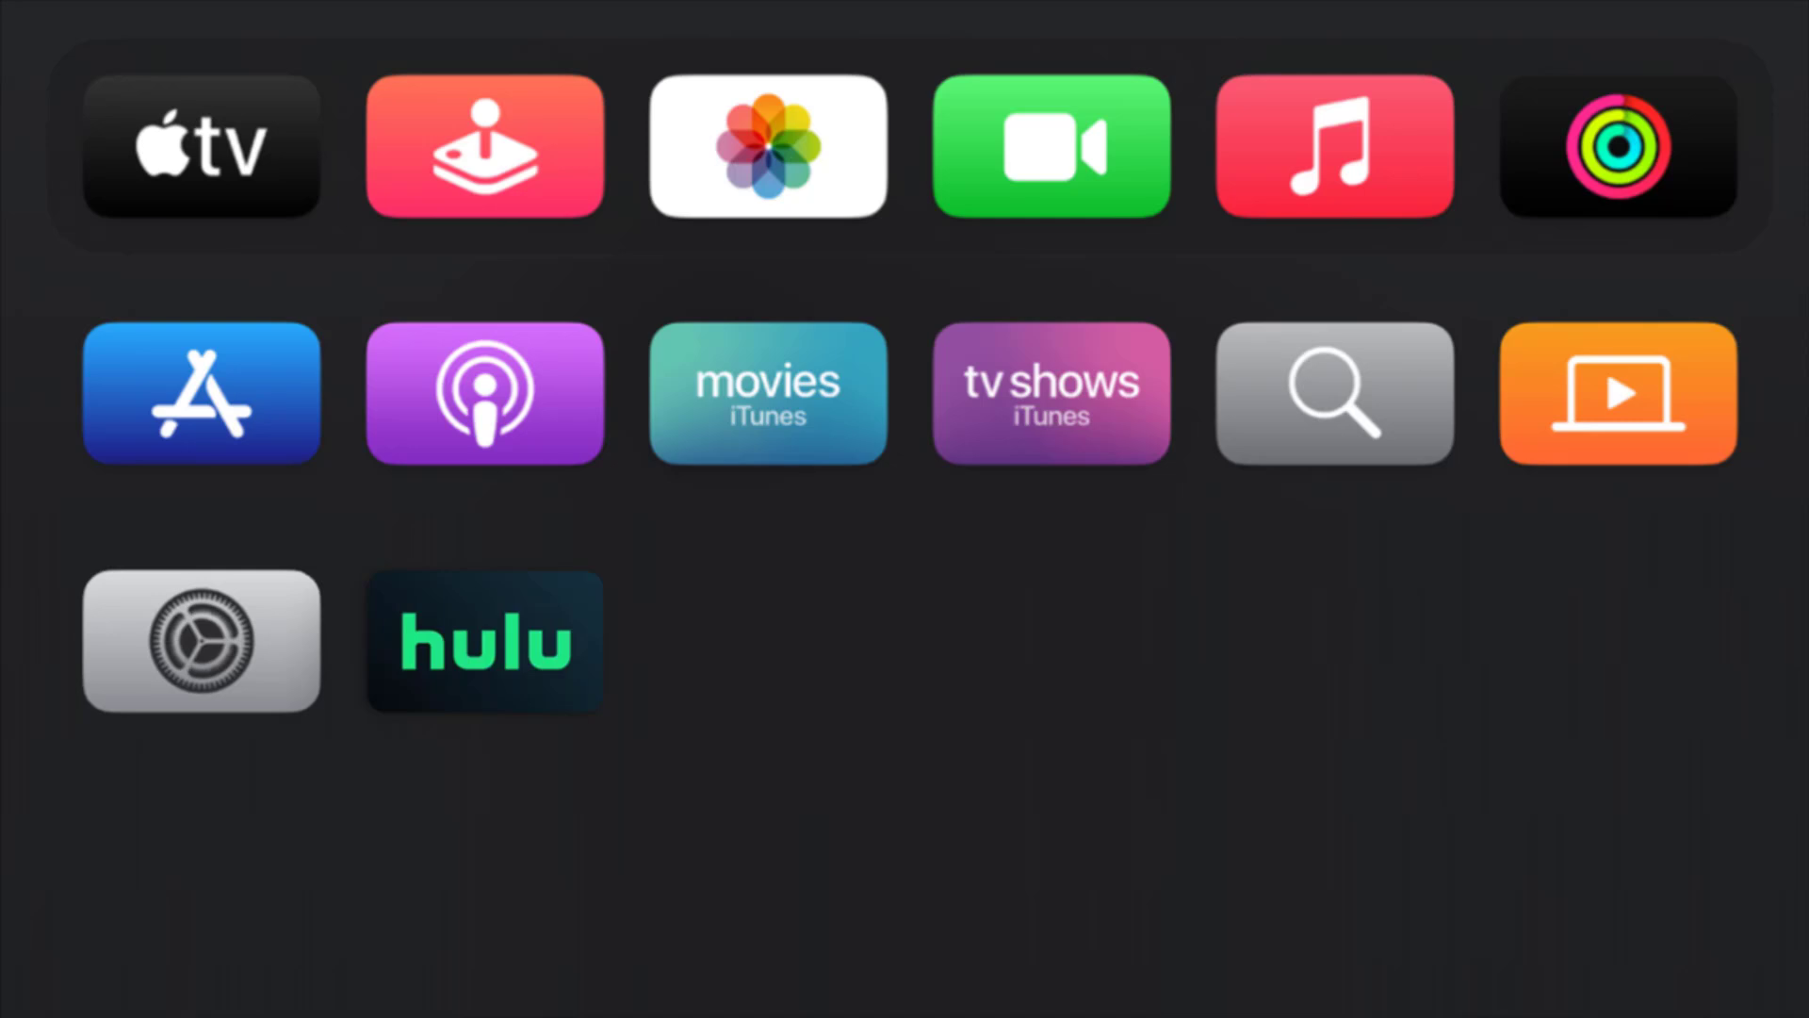
mouse_move(199, 644)
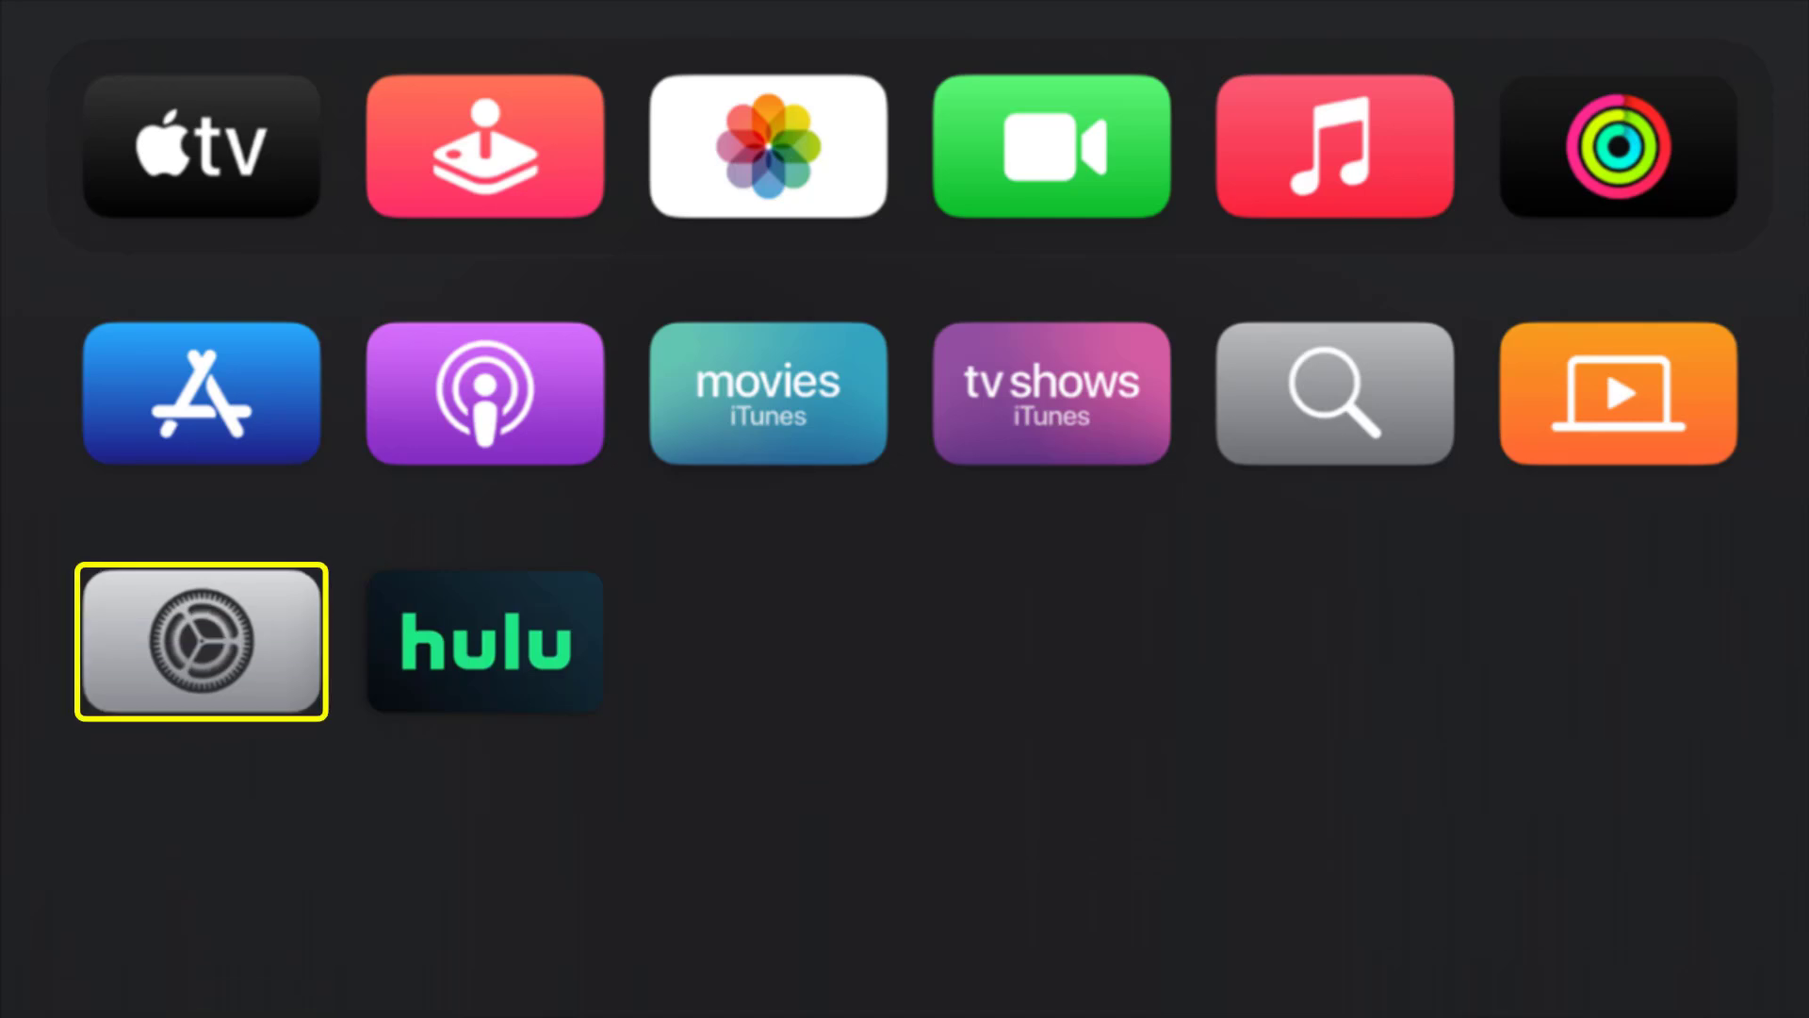
Go to Settings > General > Manage Storage, where Hulu shows 173.6 MB
click(200, 643)
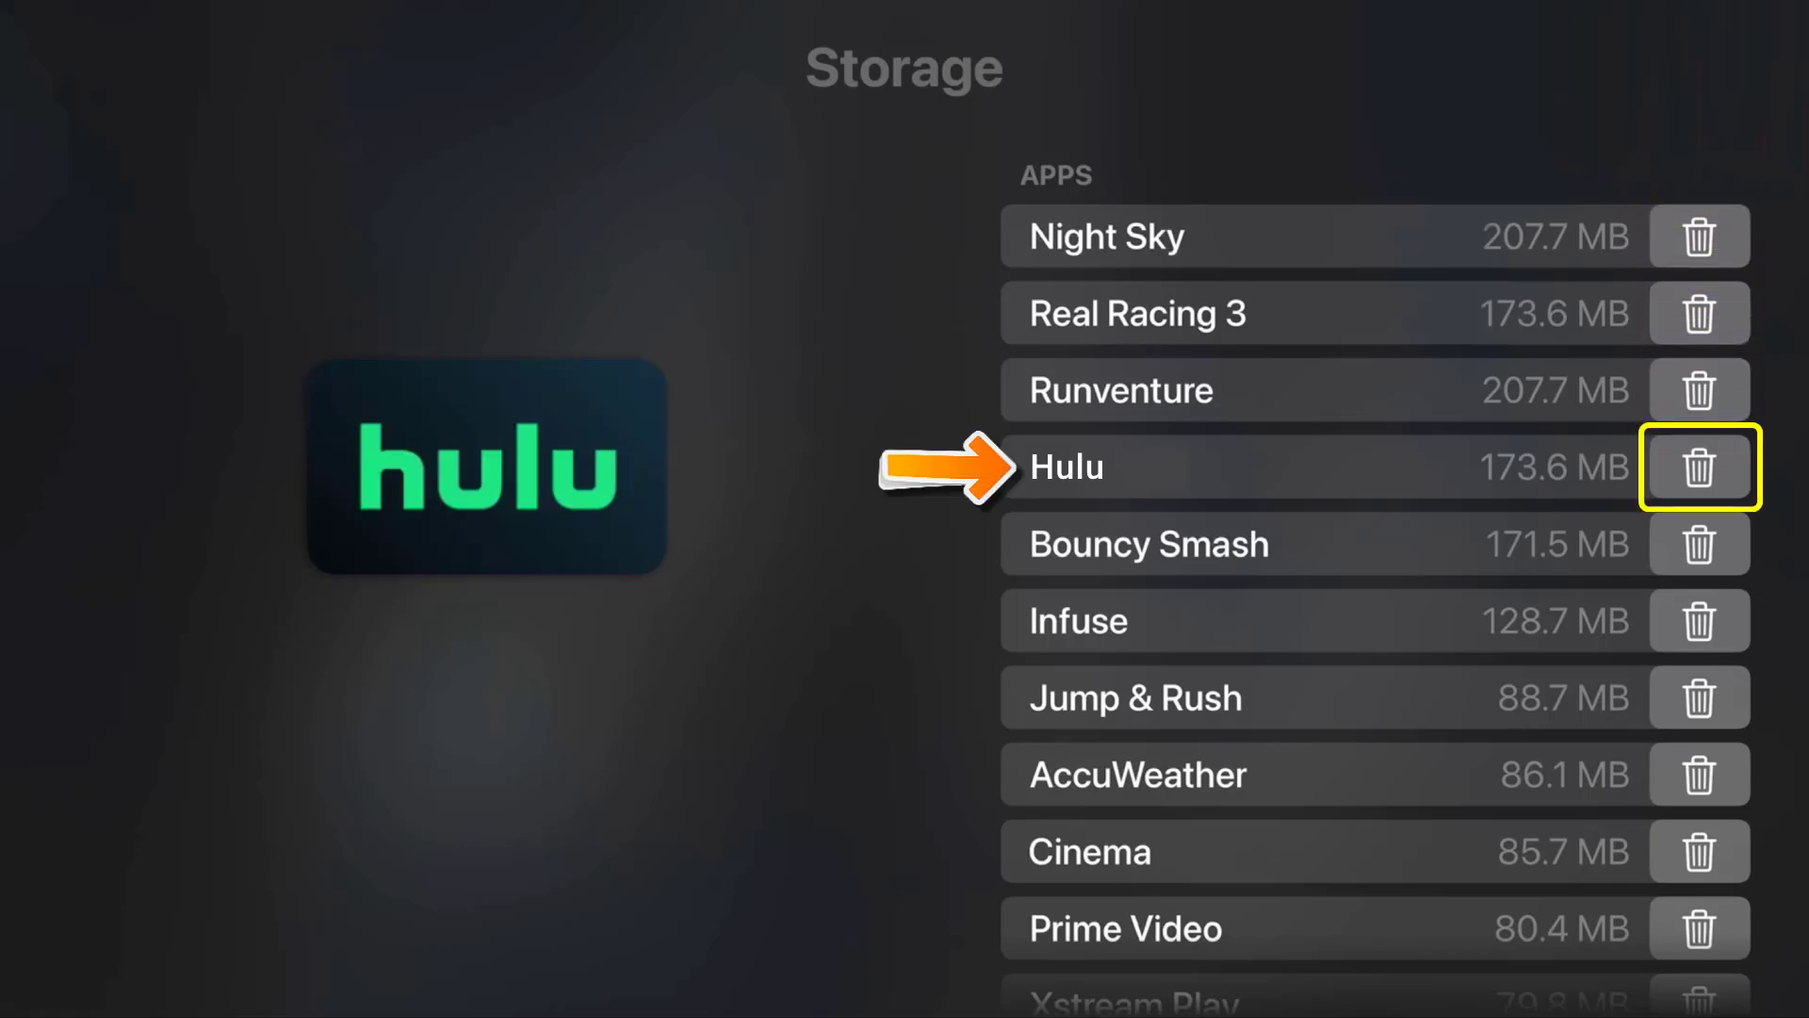
Offload Hulu from the storage list while keeping its data
click(1698, 468)
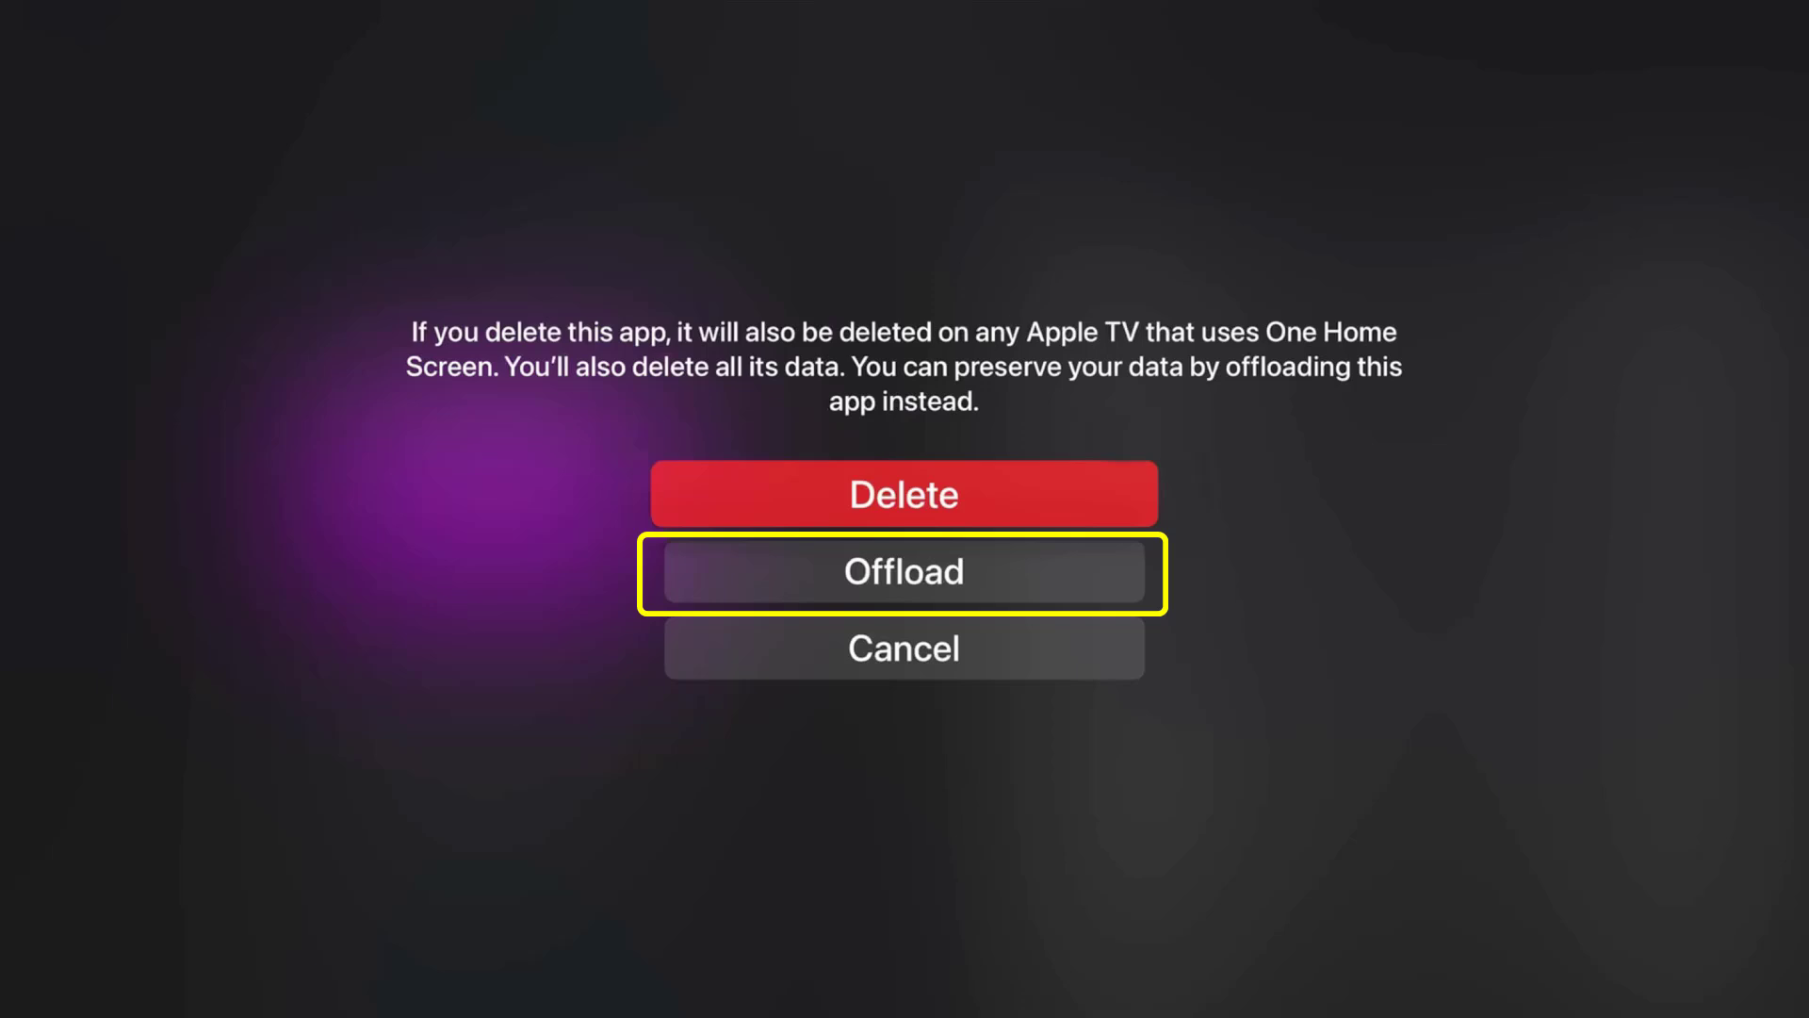
click(903, 573)
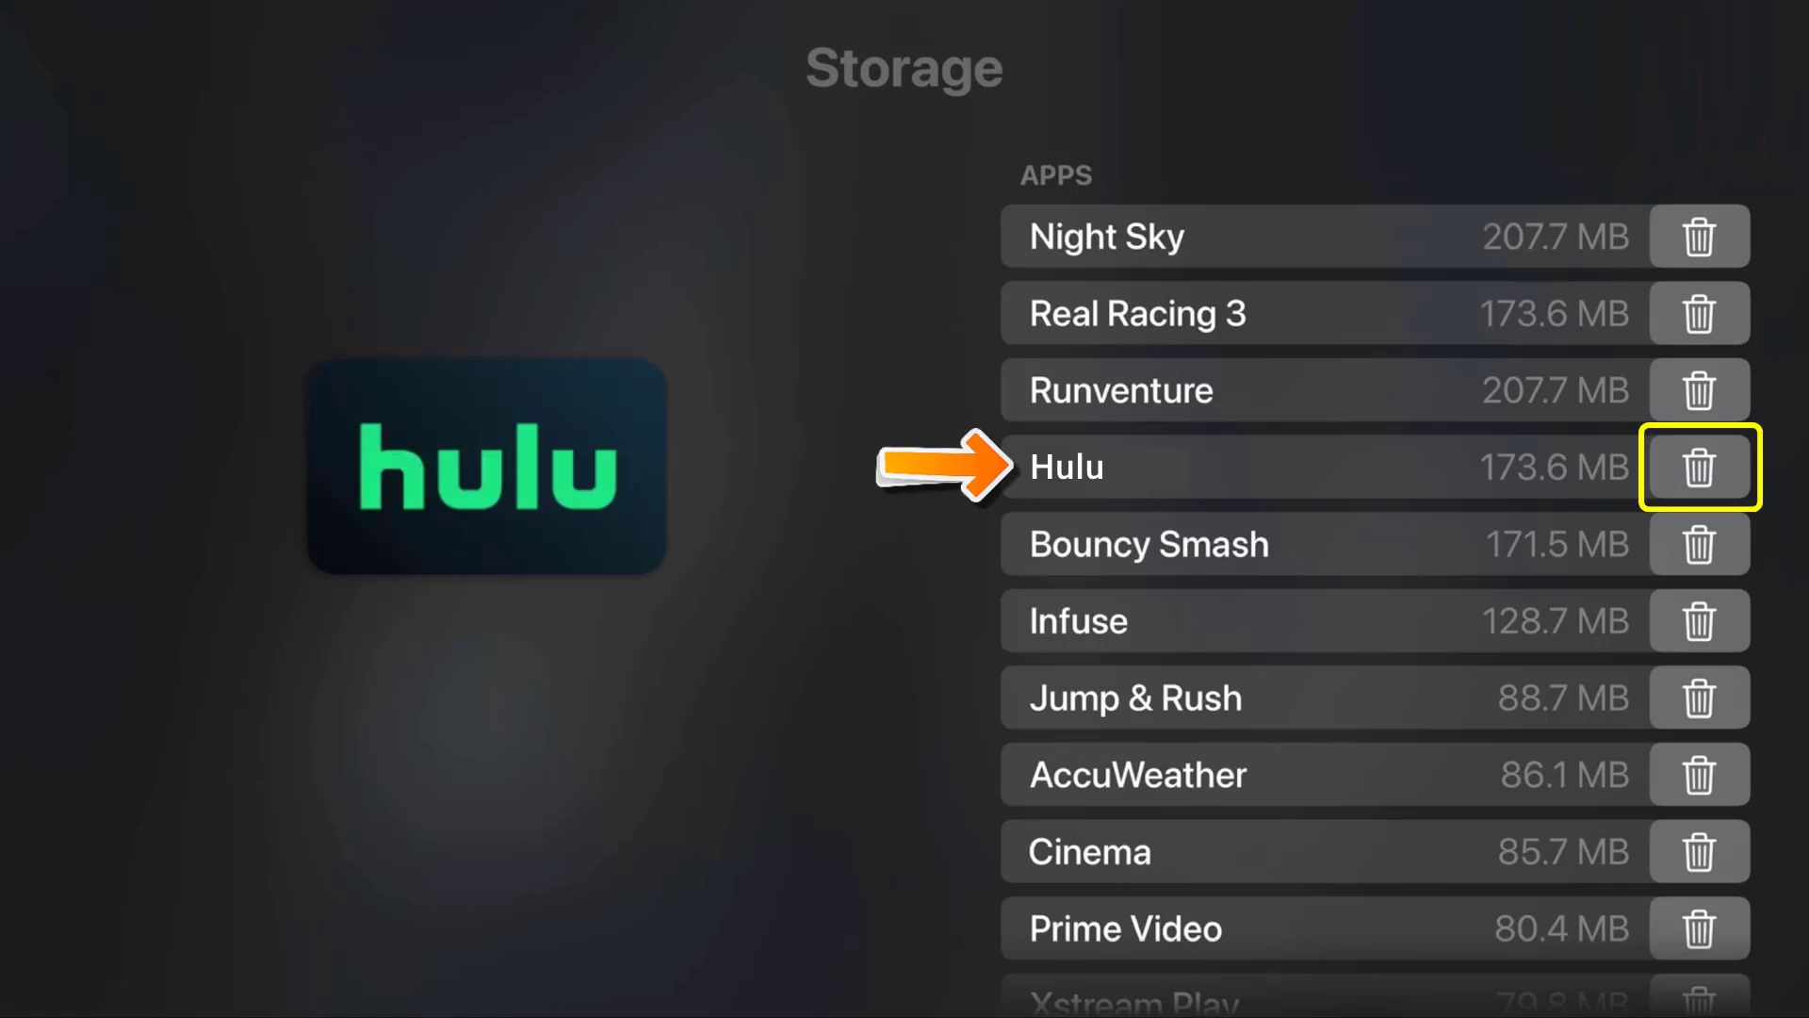
Delete Hulu permanently along with all of its data
click(1700, 463)
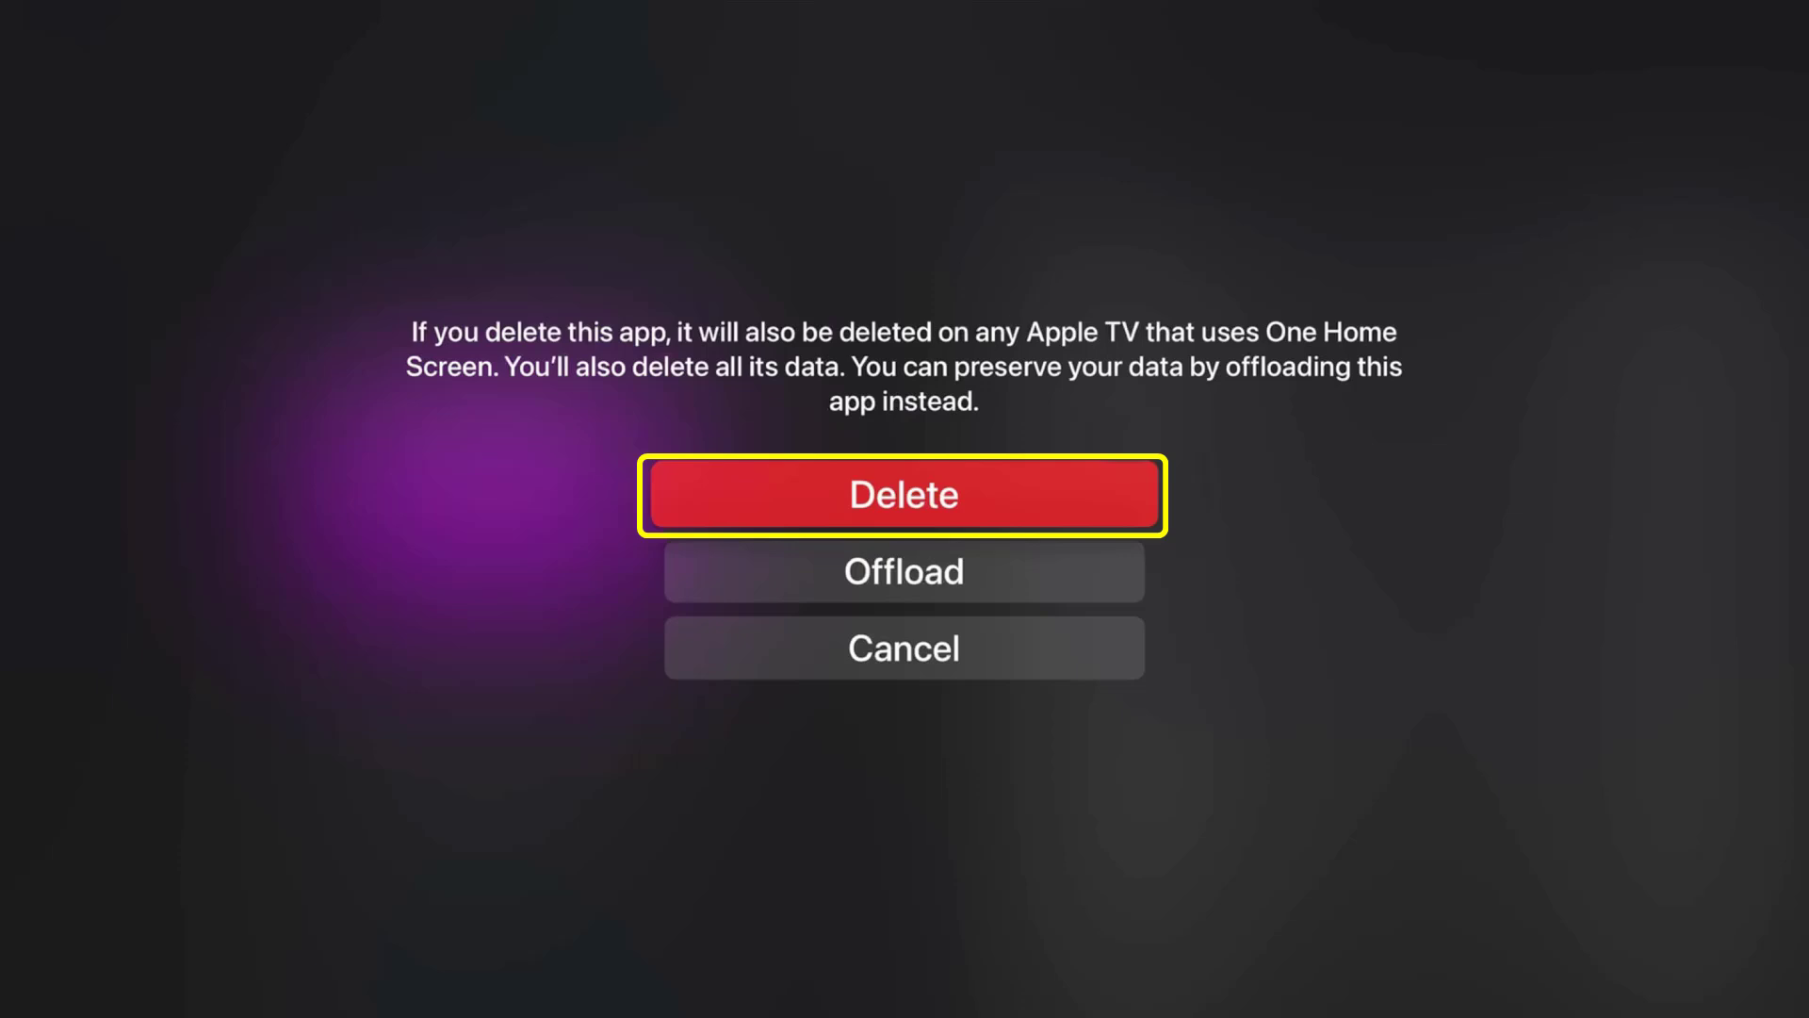
click(903, 494)
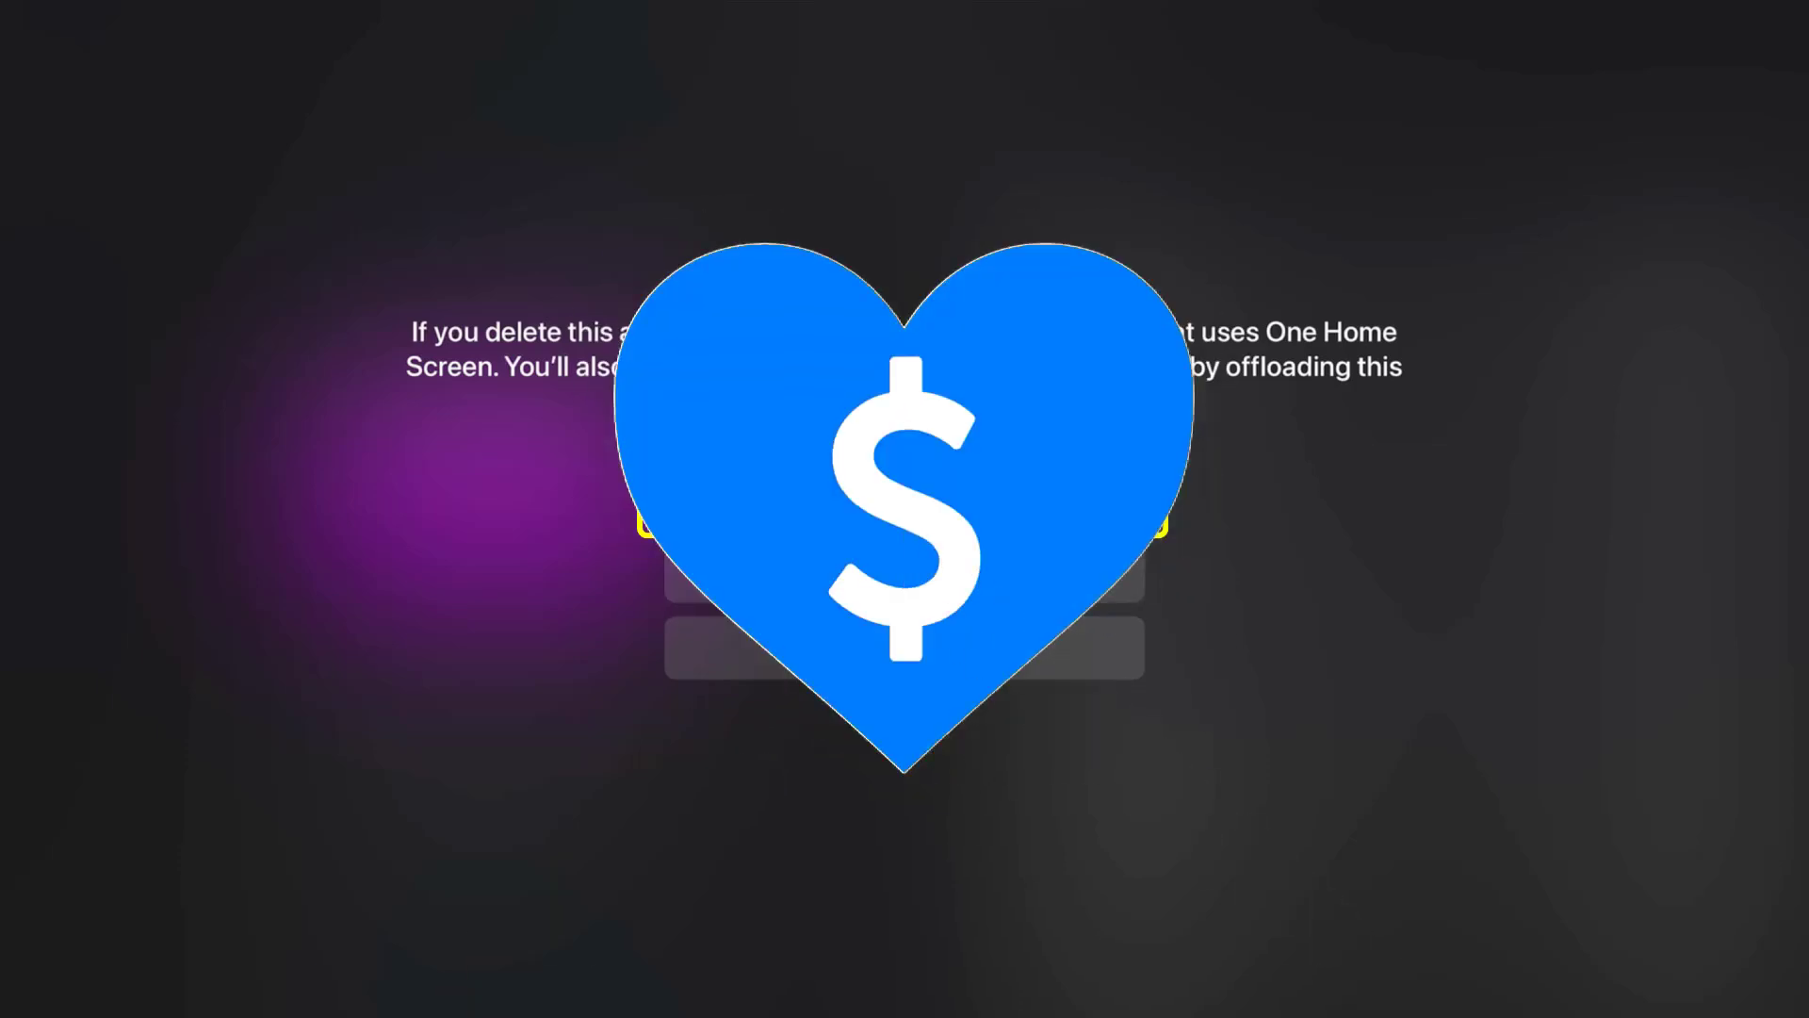